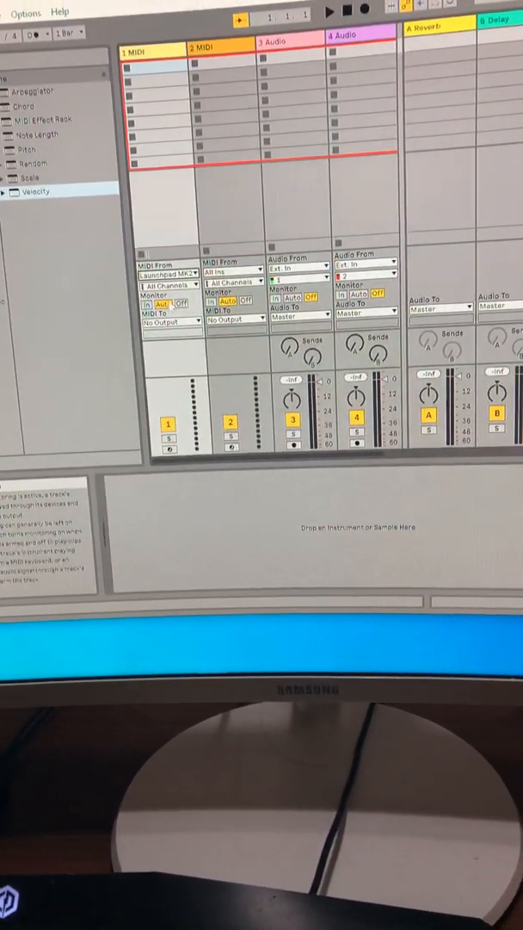
# Turn on 'In' monitoring for MIDI track 1, fed by the Launchpad MK2.
pyautogui.click(163, 289)
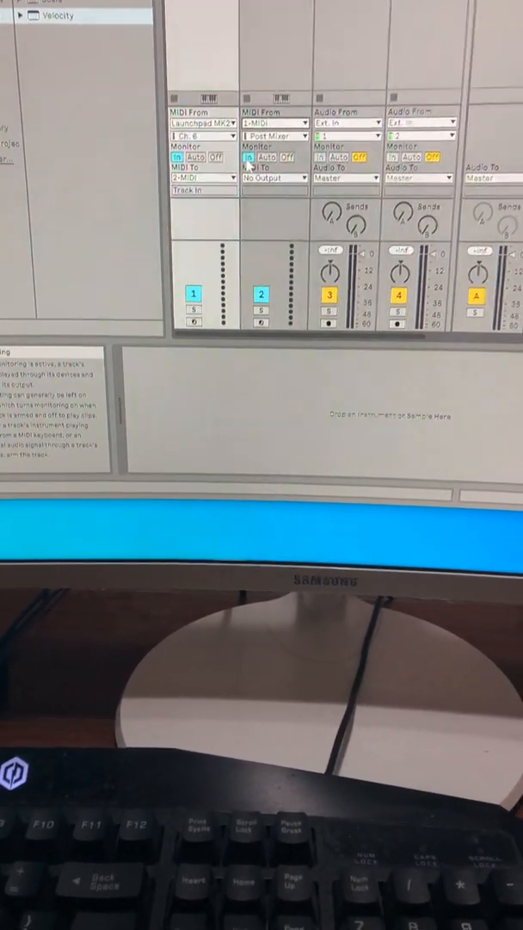
# Set track 2's MIDI To output to Launchpad MK2, channel 6.
pyautogui.click(267, 194)
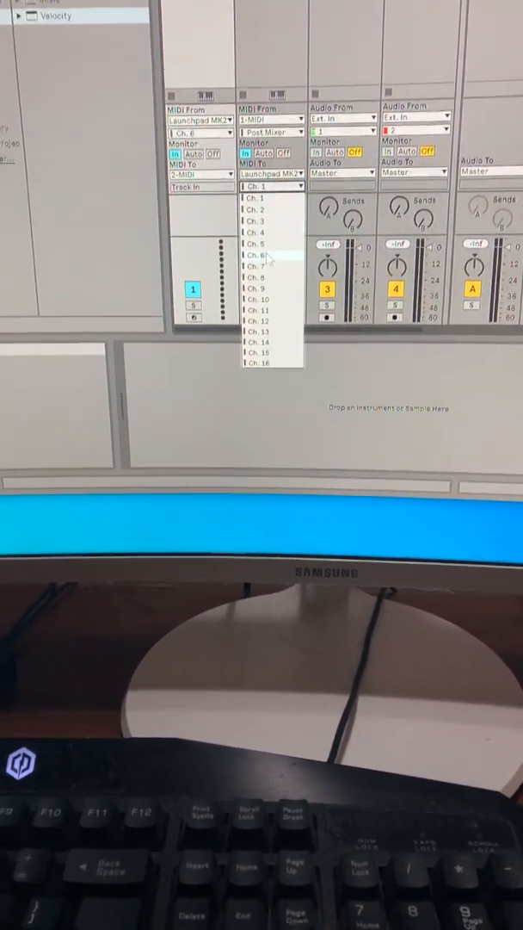
pyautogui.click(256, 257)
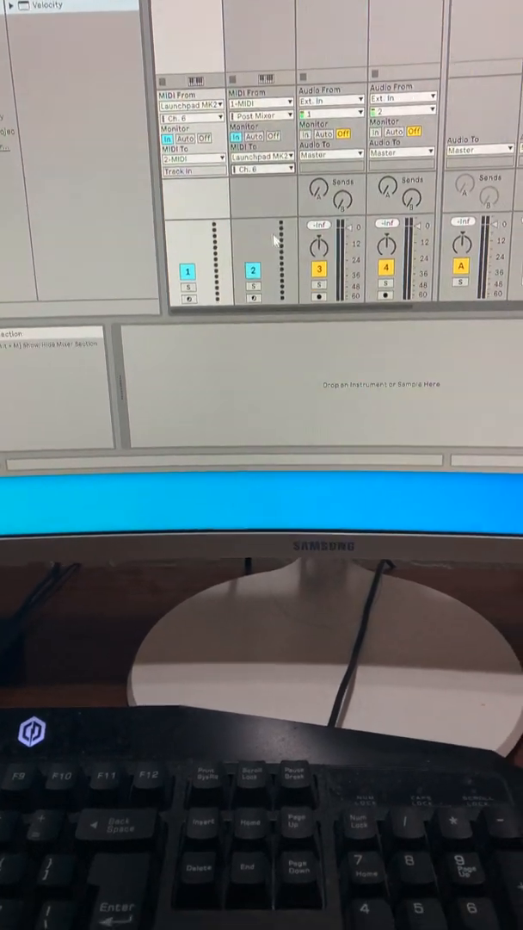